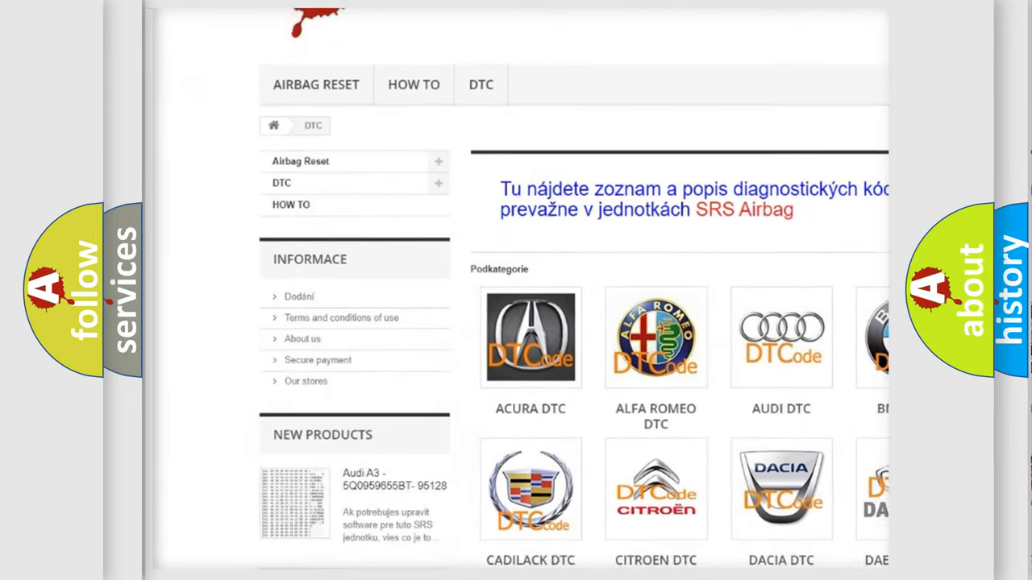
pyautogui.scroll(-3)
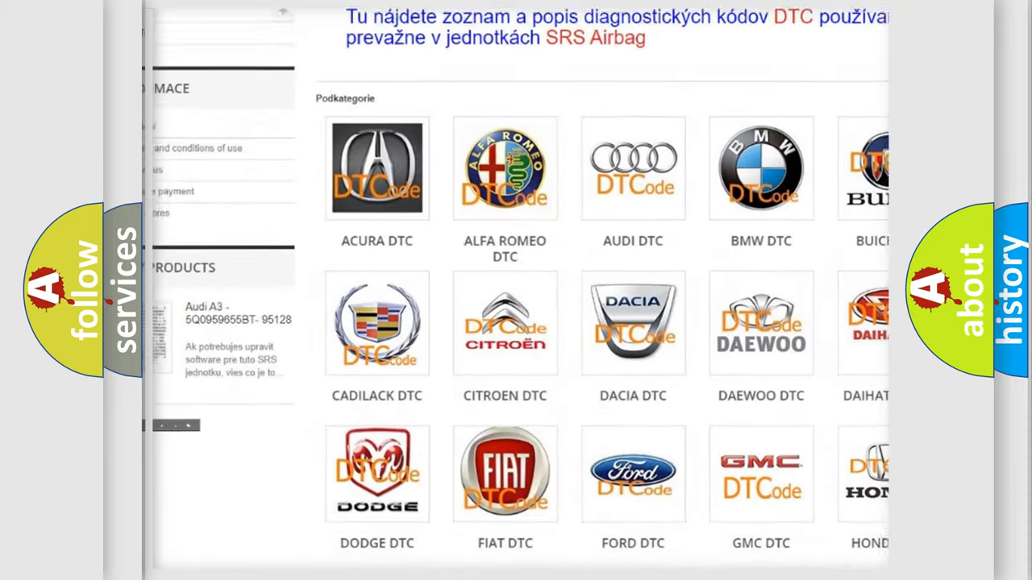
pyautogui.scroll(-3)
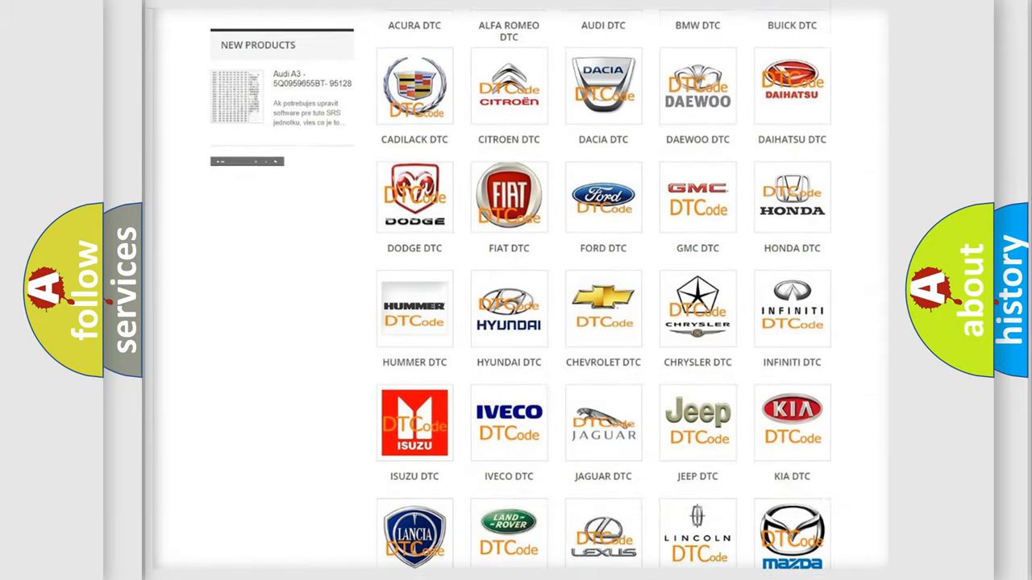
pyautogui.scroll(-3)
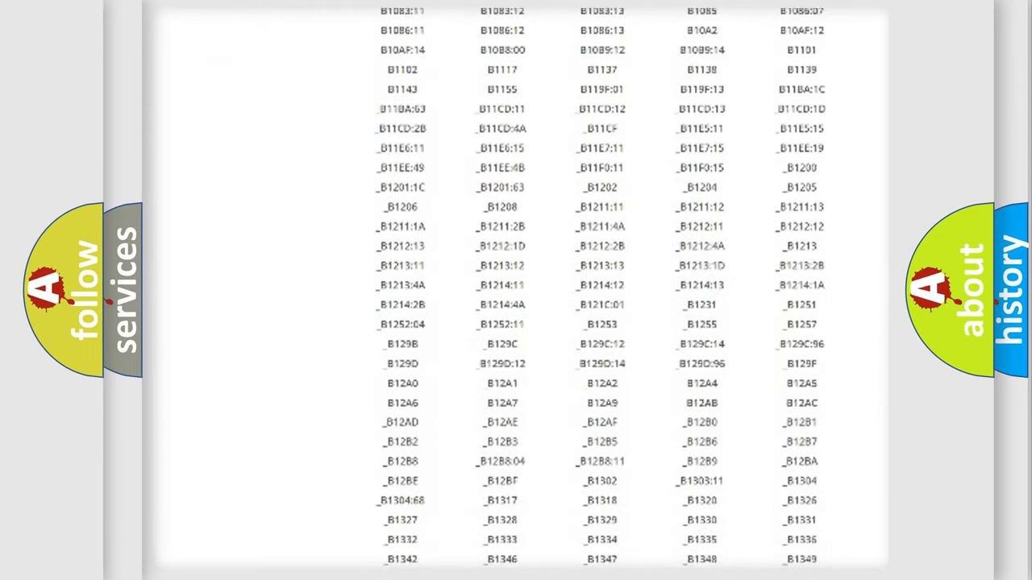
pyautogui.scroll(-3)
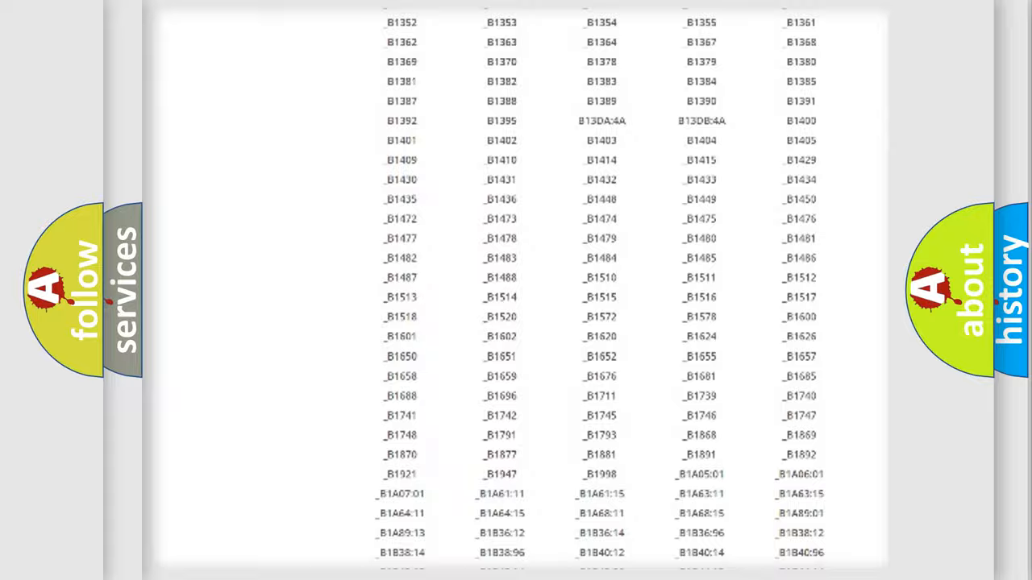